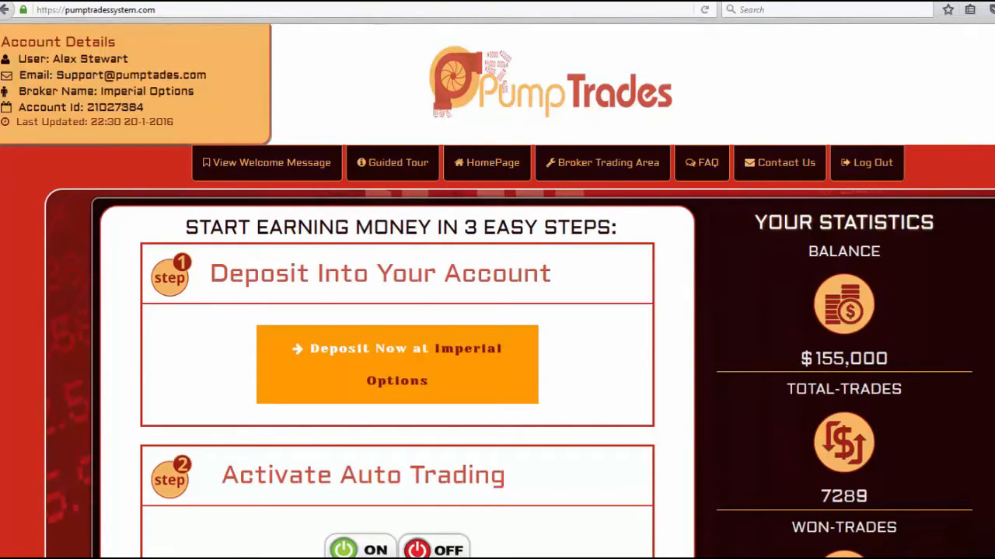
# Step: Highlight the $155,000 balance and scroll past the statistics to the empty Open Trades table
pyautogui.doubleClick(829, 358)
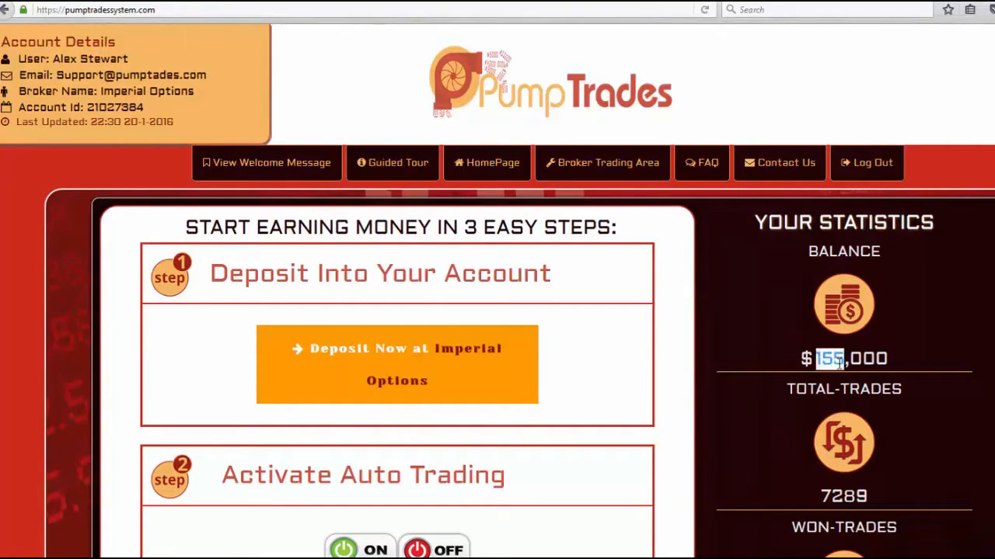
pyautogui.scroll(-3)
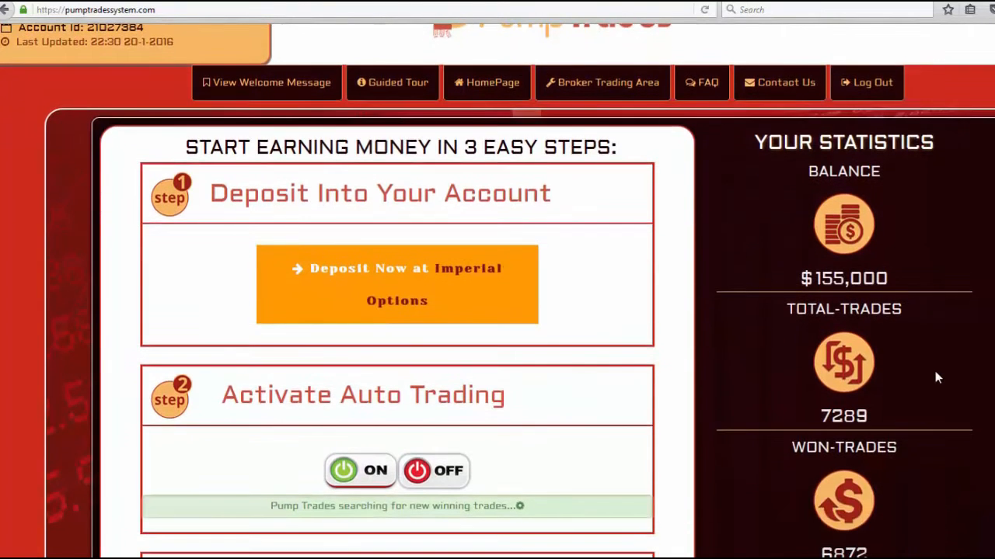
pyautogui.scroll(-3)
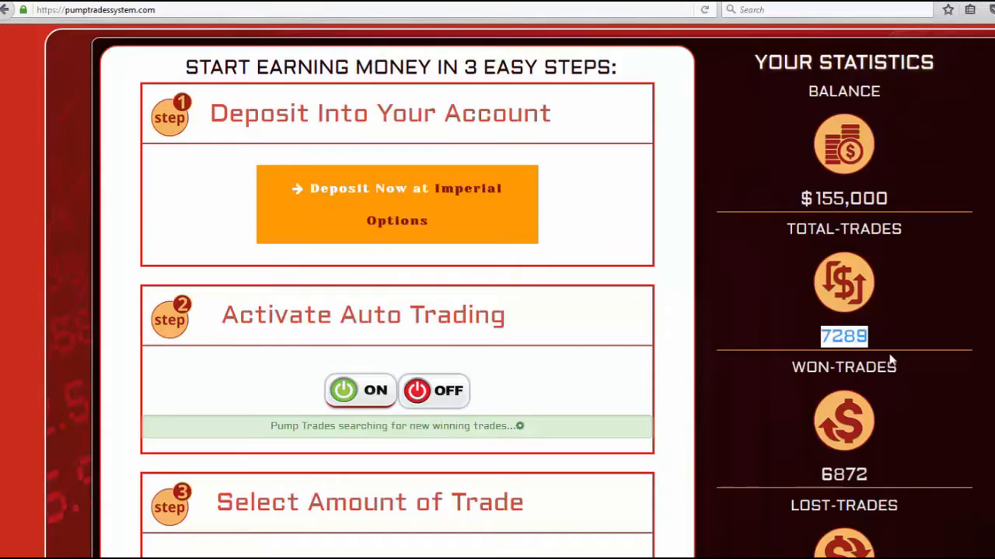
pyautogui.scroll(-3)
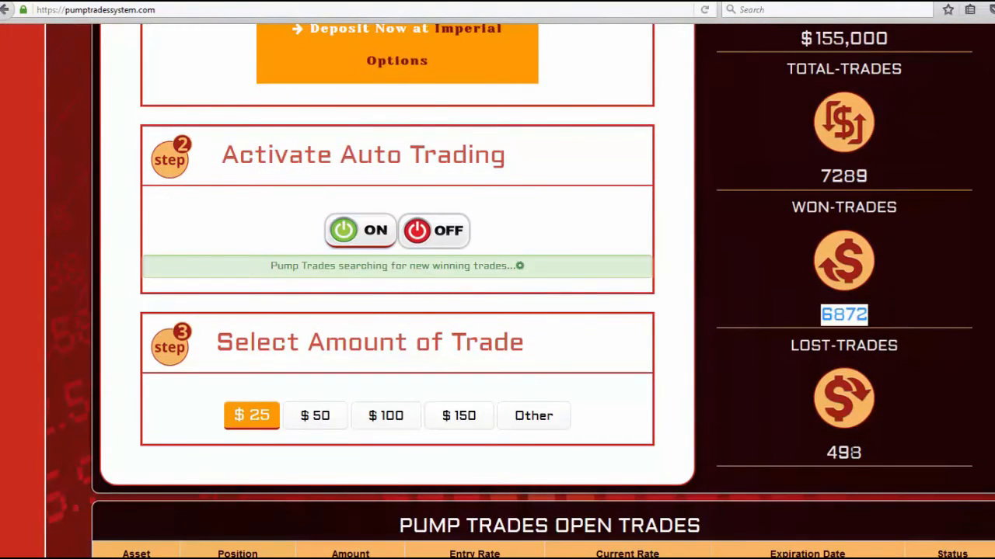
pyautogui.scroll(-3)
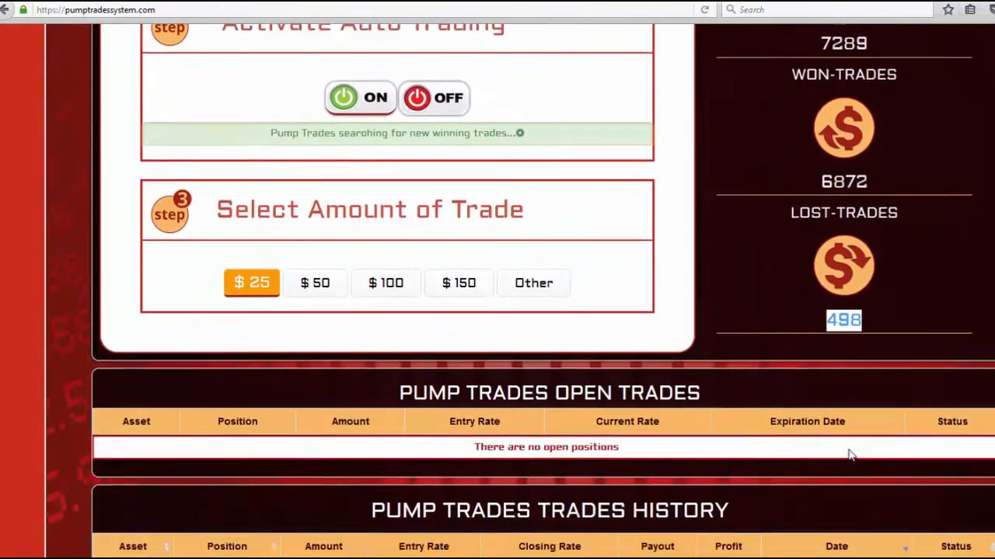
pyautogui.scroll(-3)
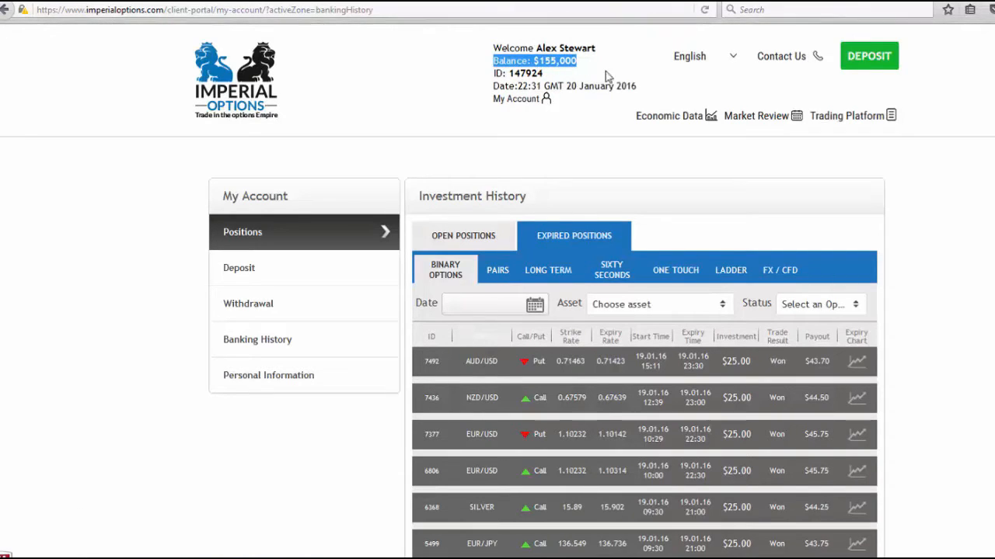
pyautogui.moveTo(811, 386)
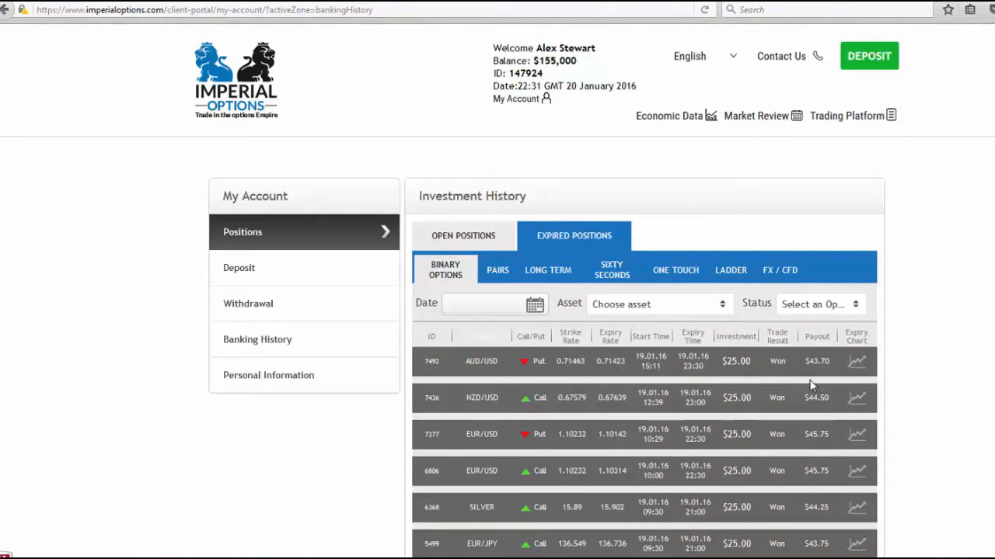
pyautogui.moveTo(795, 402)
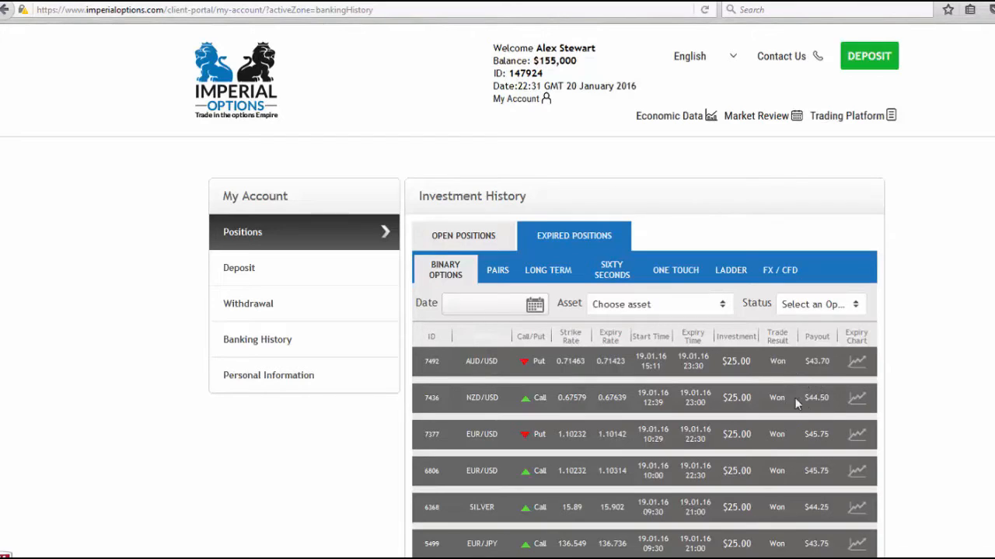
pyautogui.moveTo(771, 508)
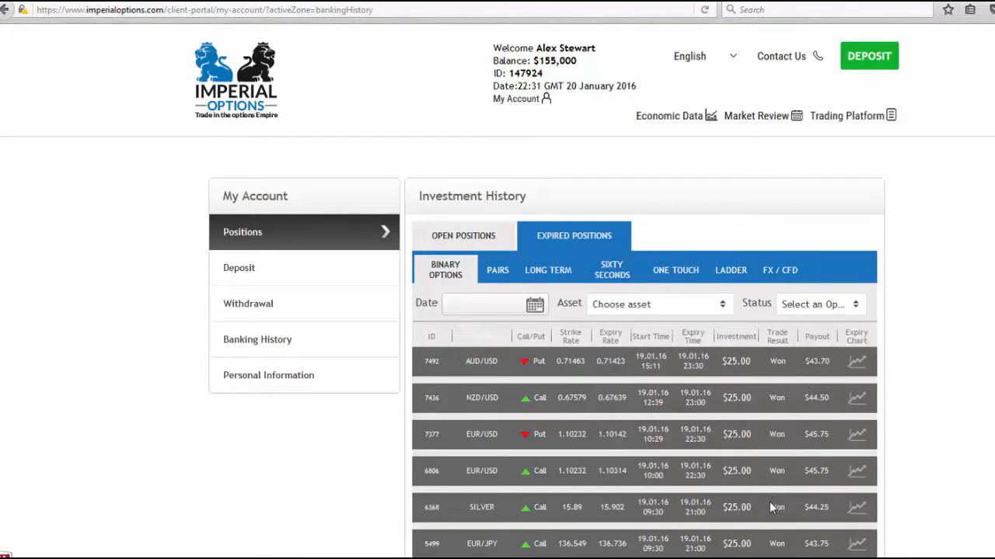
pyautogui.moveTo(670, 270)
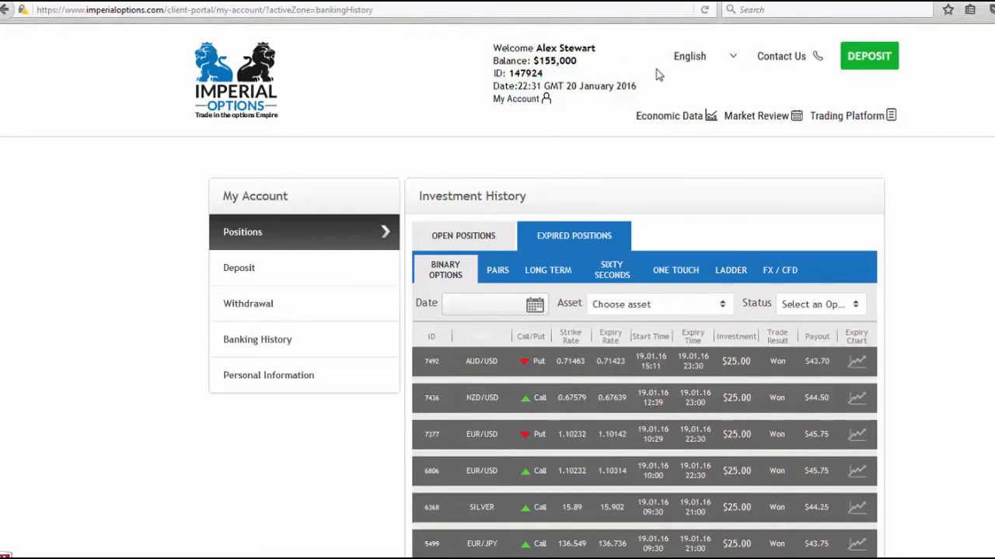
# Step: Open Banking History and highlight the $54,300 withdrawal from 29 November 2015
pyautogui.click(258, 339)
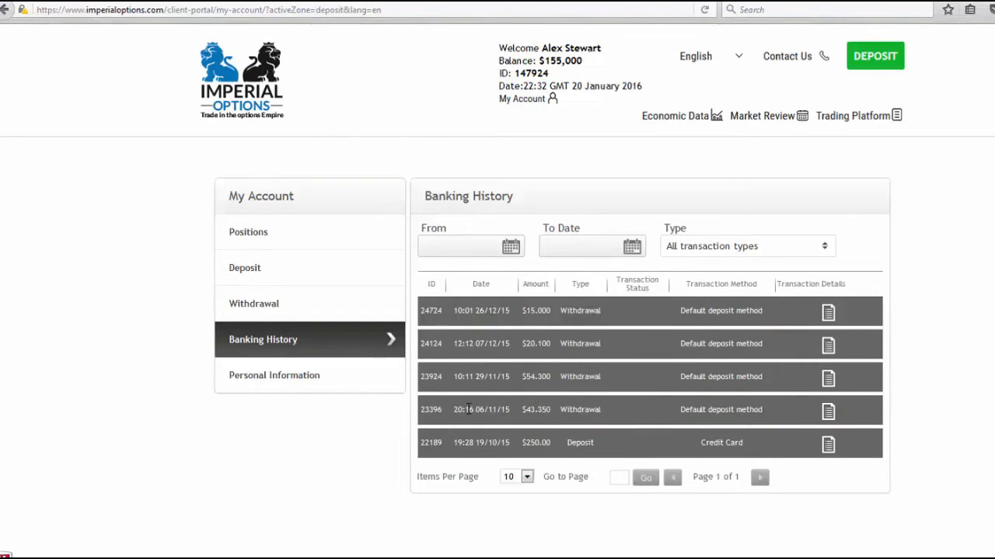
pyautogui.doubleClick(536, 409)
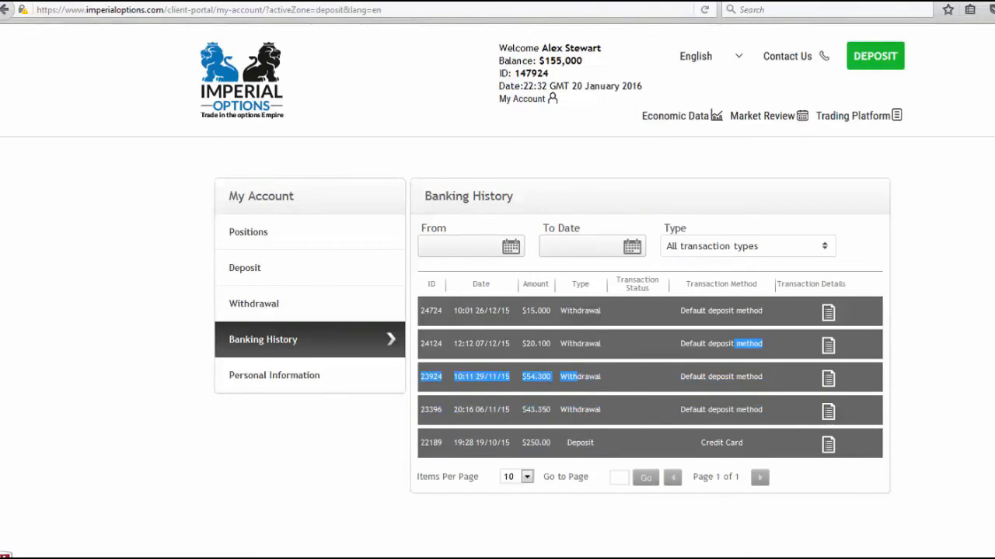
pyautogui.moveTo(740, 221)
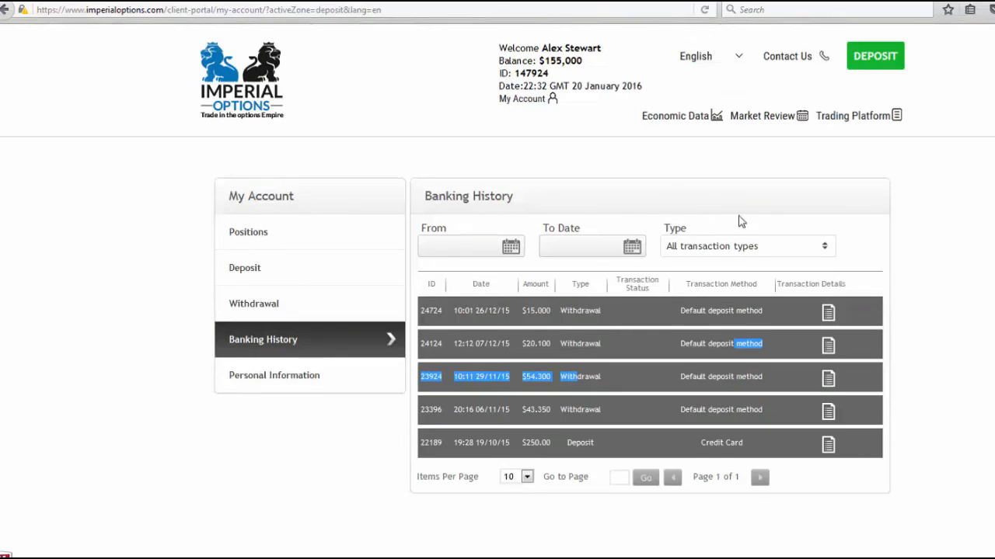
pyautogui.moveTo(841, 209)
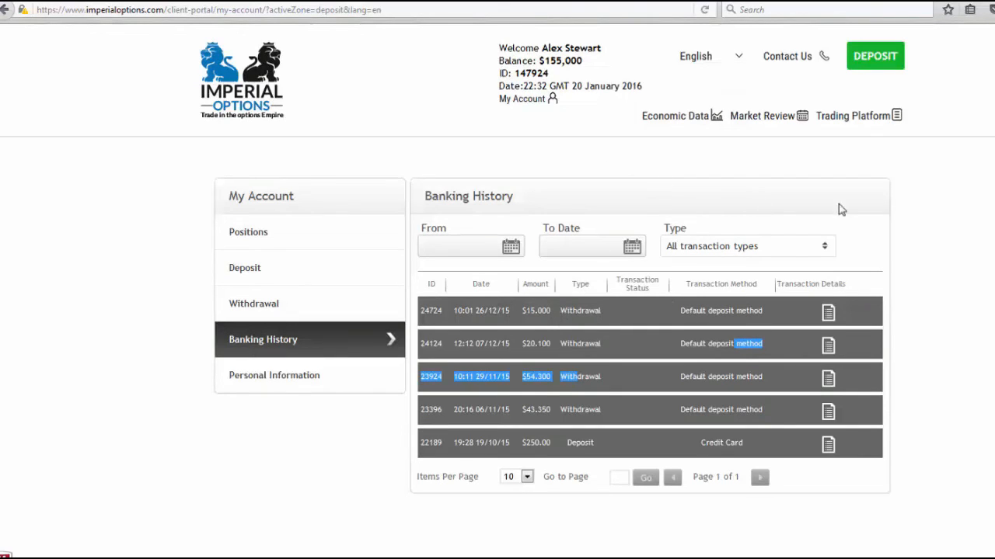
pyautogui.moveTo(781, 159)
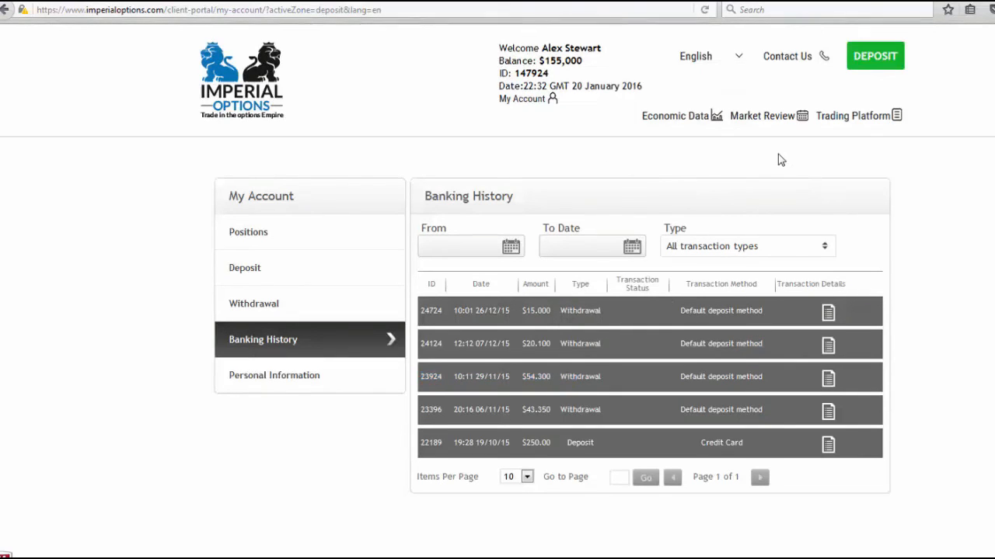